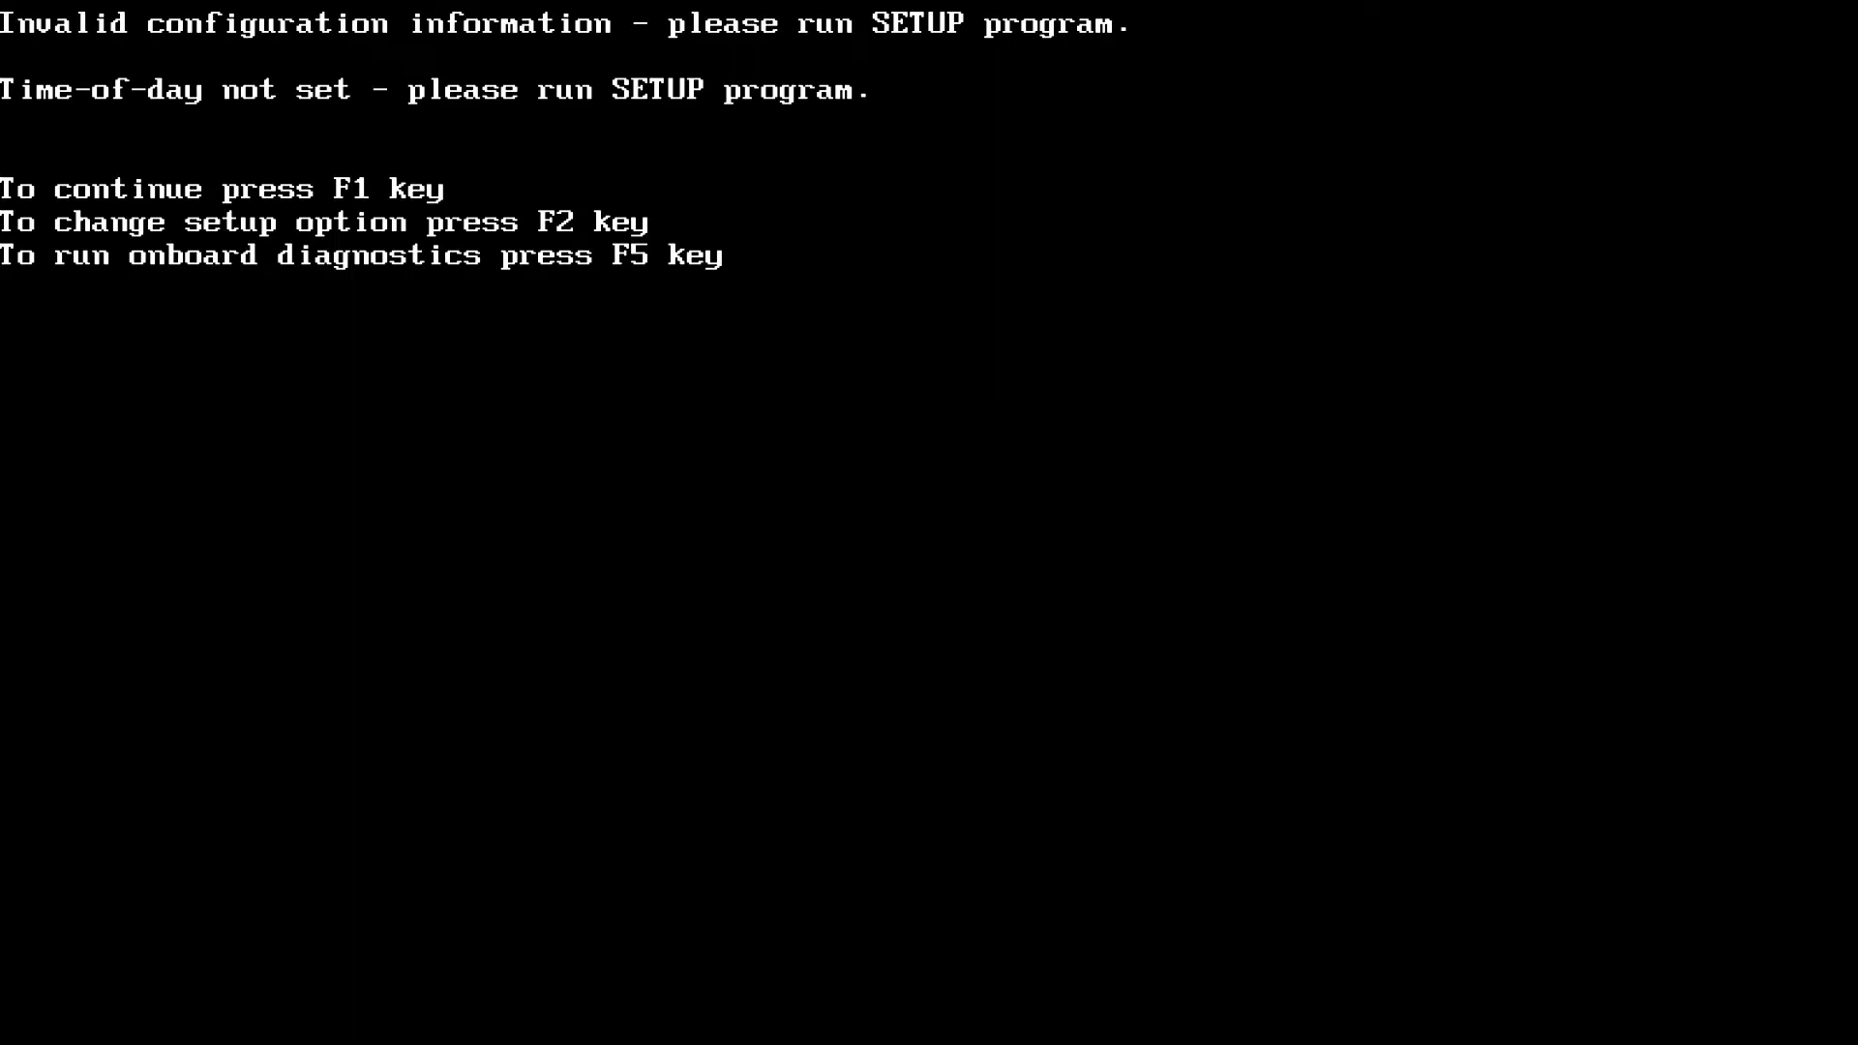
- Enter the Dell BIOS Setup with F2 during power-on to reach General > Date/Time
{"action": "key", "text": "f2"}
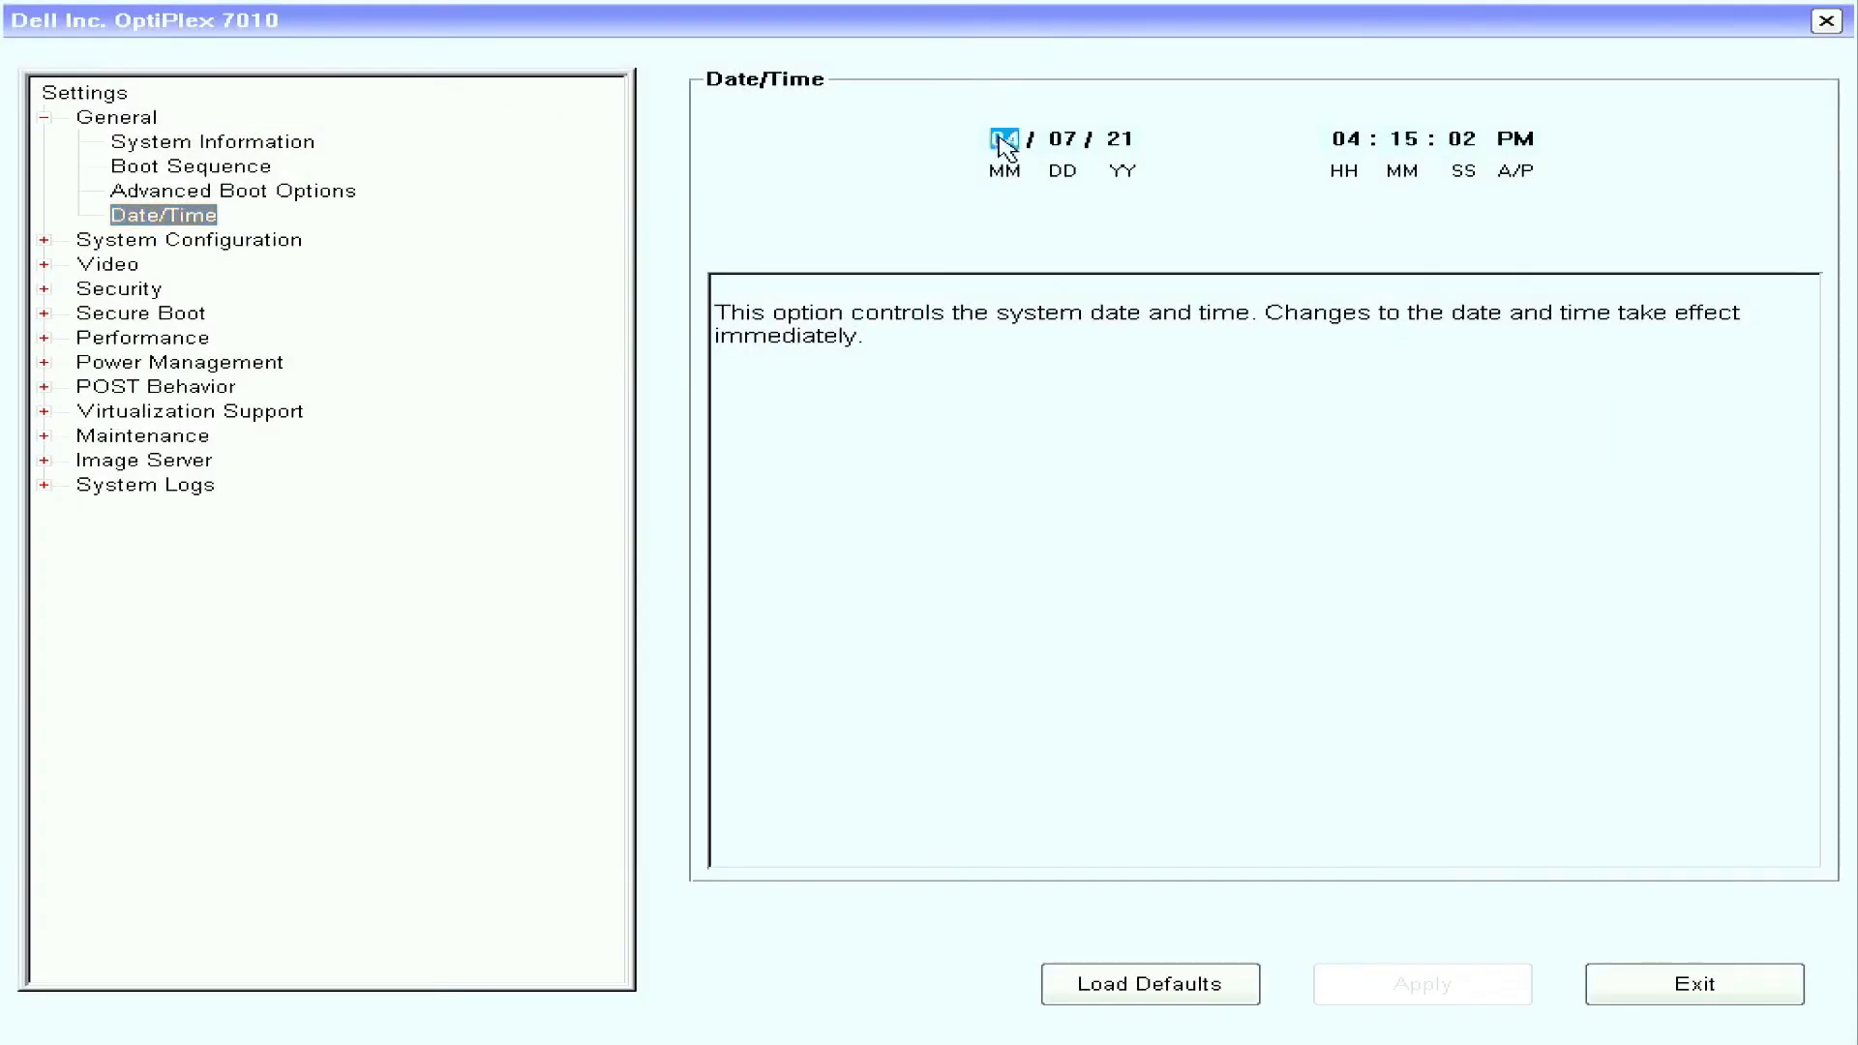